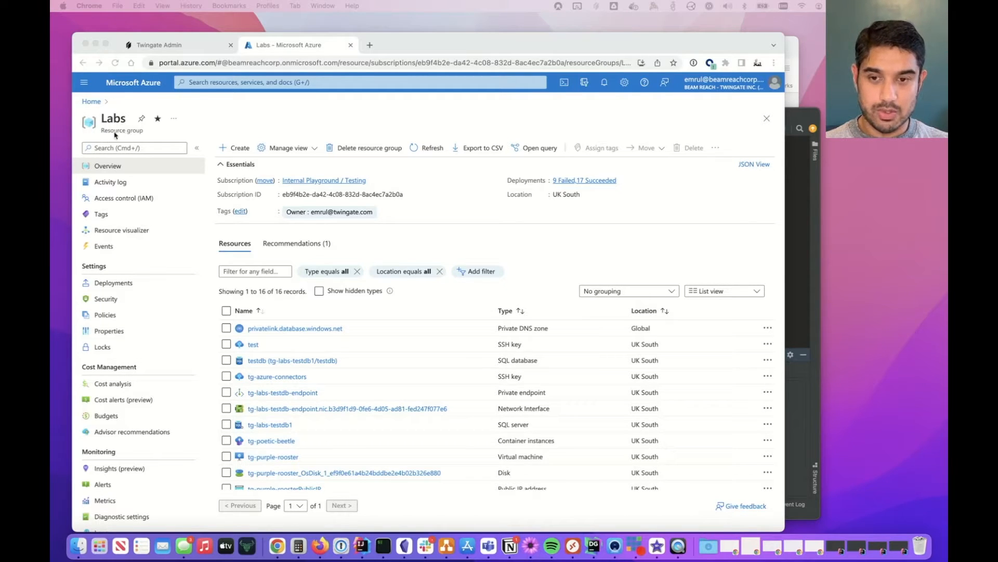
pyautogui.moveTo(284, 368)
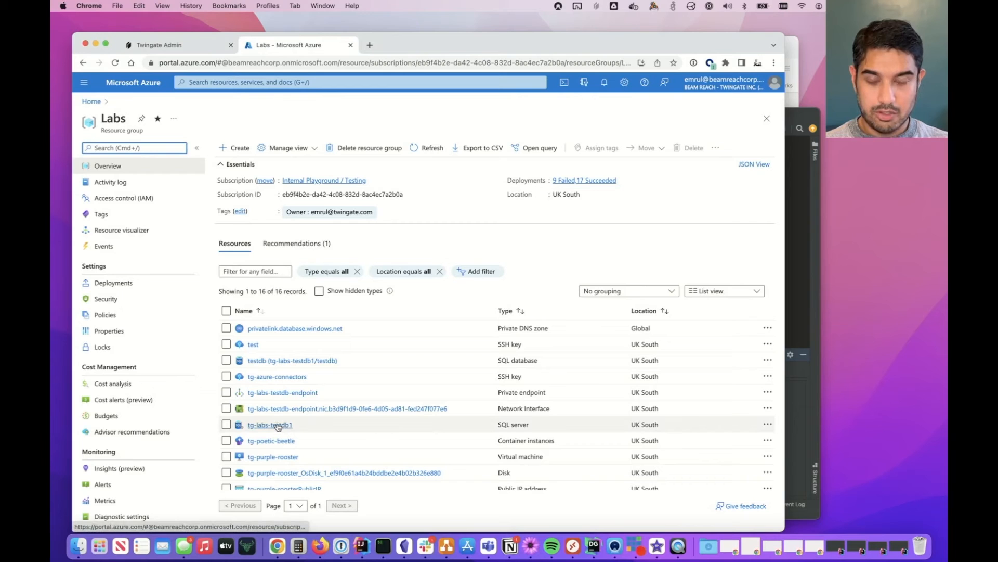
# Open tg-labs-testdb1's Networking settings, where public network access is disabled
pyautogui.click(269, 424)
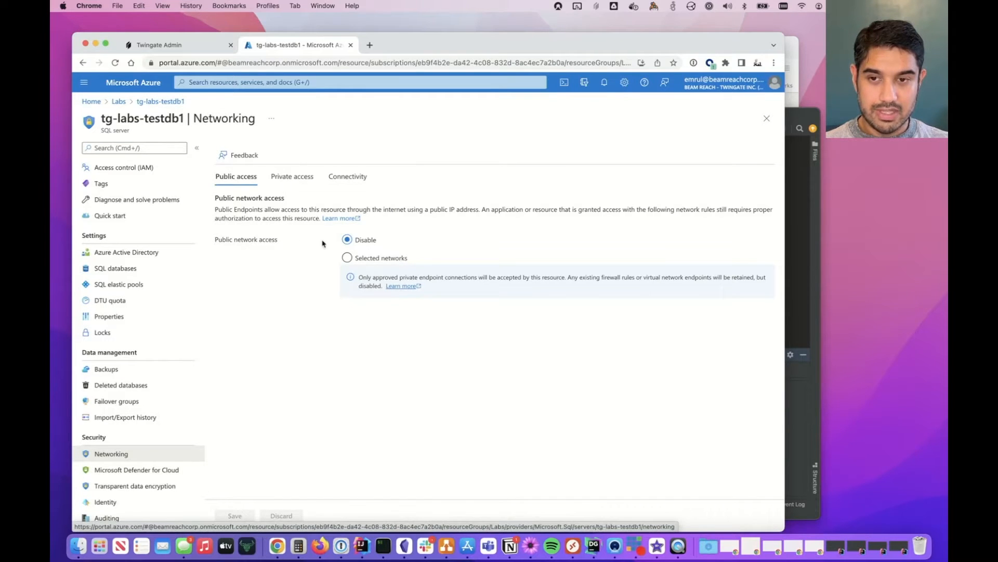
# Show the Private access tab listing one approved private endpoint connection
pyautogui.click(292, 176)
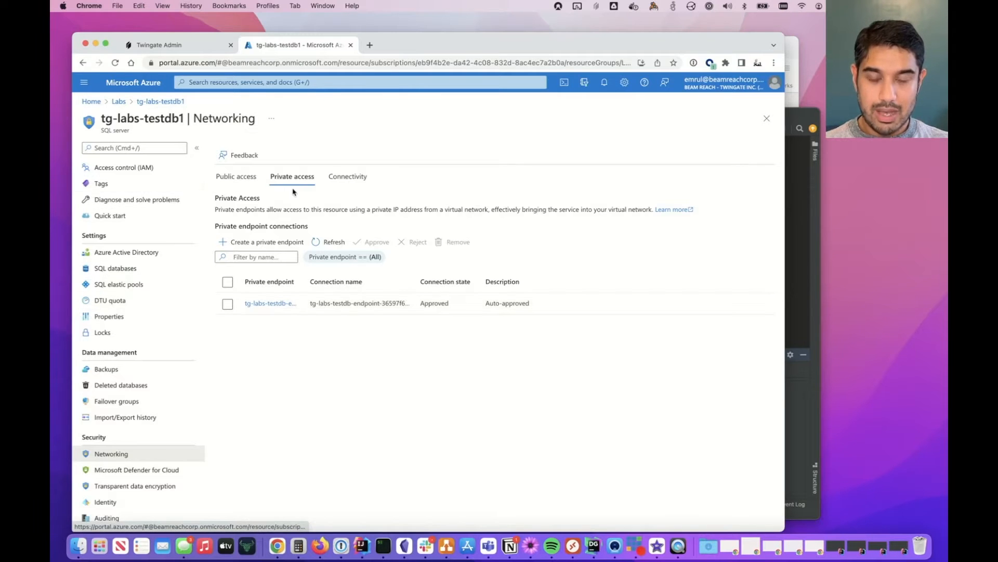
pyautogui.moveTo(817, 245)
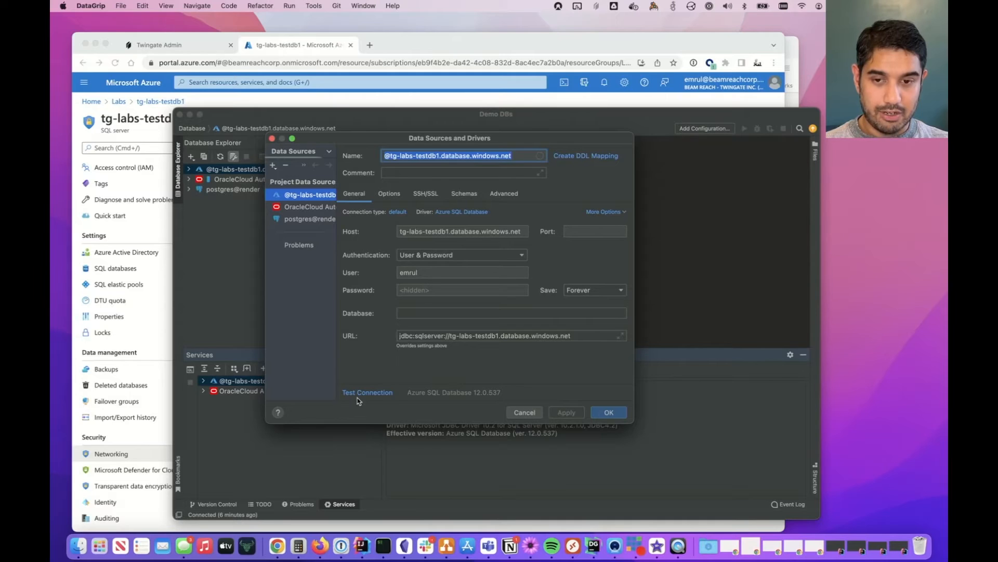
# Test the tg-labs-testdb1 connection and highlight the public network access denied error
pyautogui.click(368, 392)
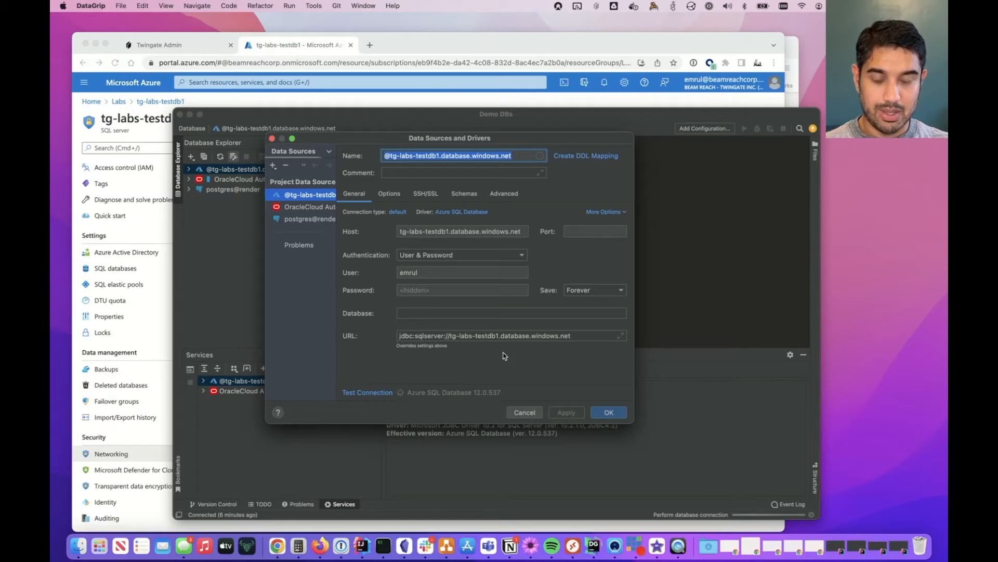
pyautogui.click(367, 391)
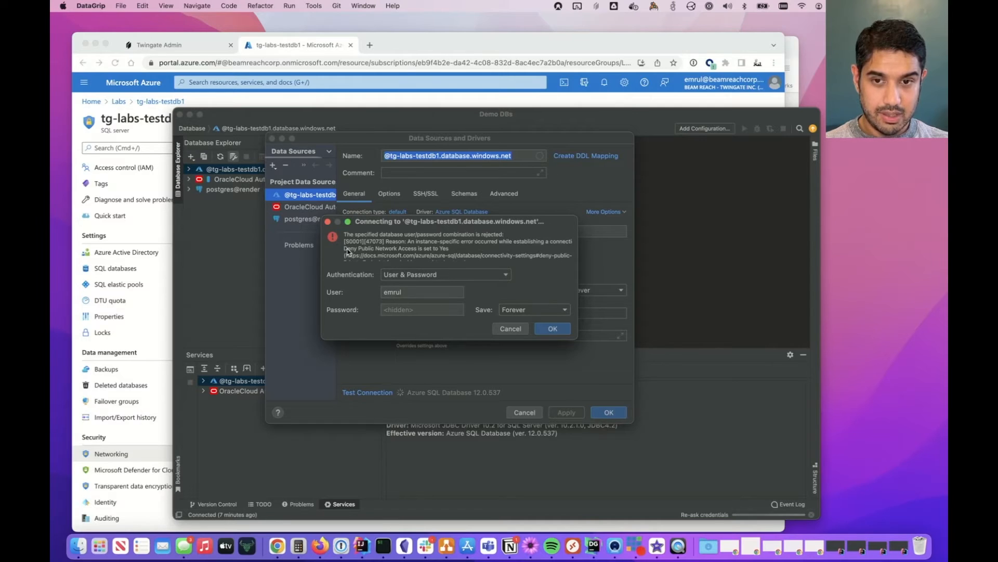
pyautogui.moveTo(348, 248); pyautogui.dragTo(448, 249)
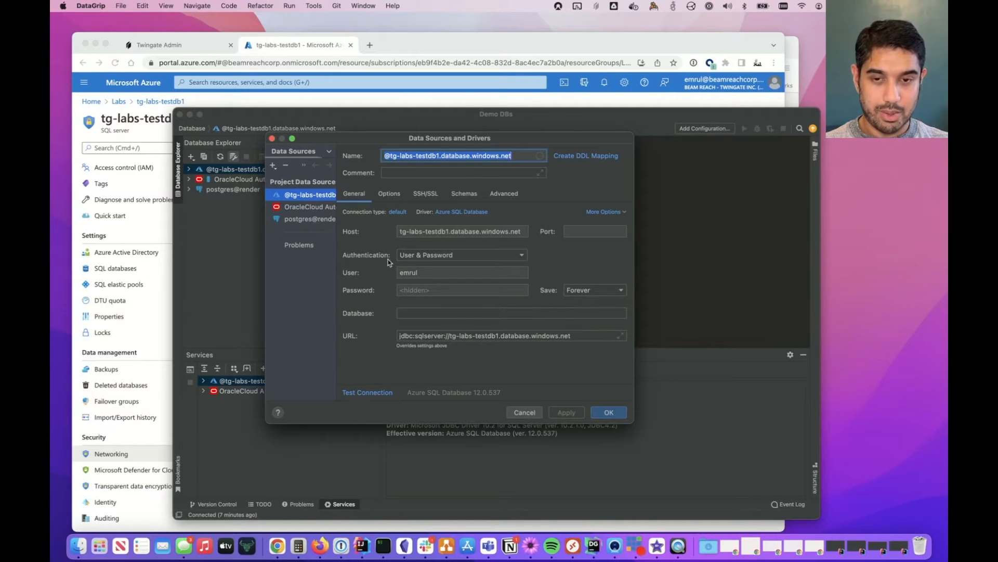
pyautogui.moveTo(292, 102)
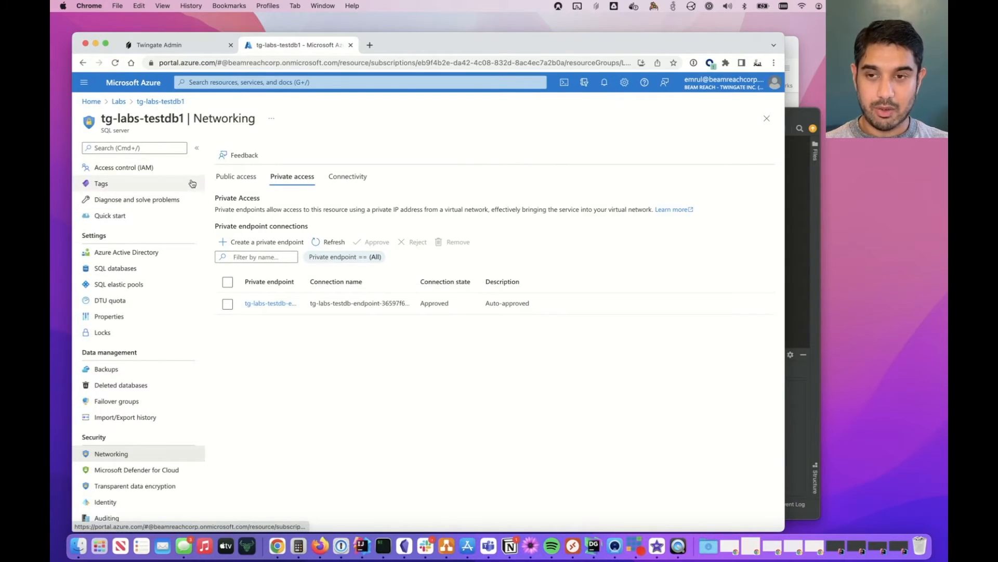
pyautogui.moveTo(728, 381)
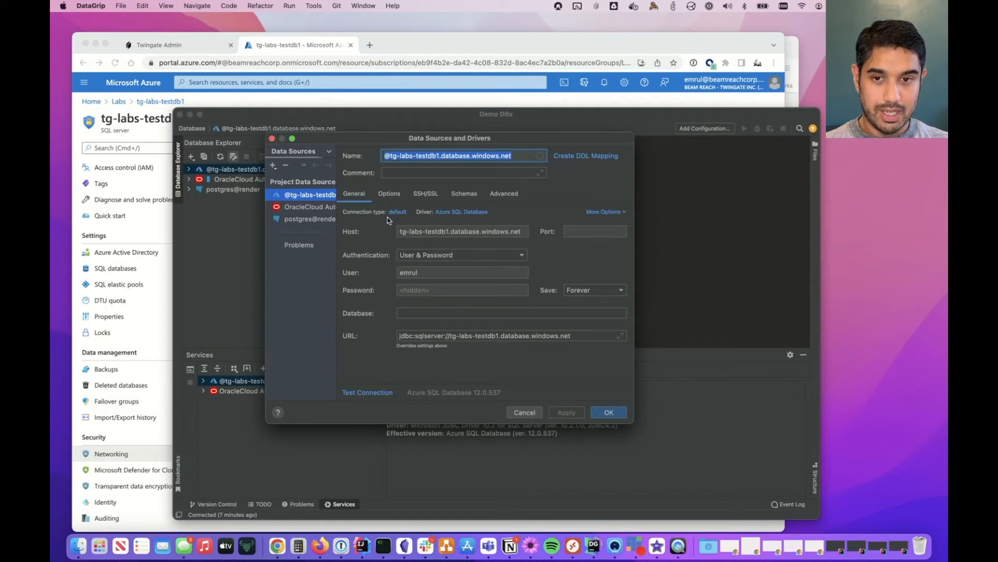
# Select the host address tg-labs-testdb1.database.windows.net in DataGrip's Host field
pyautogui.click(460, 230)
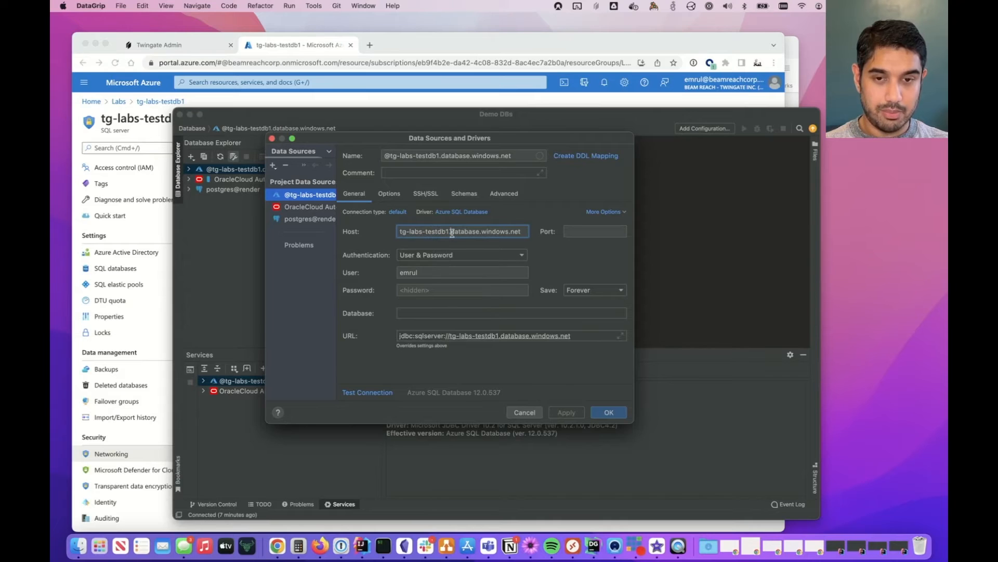
pyautogui.tripleClick(459, 231)
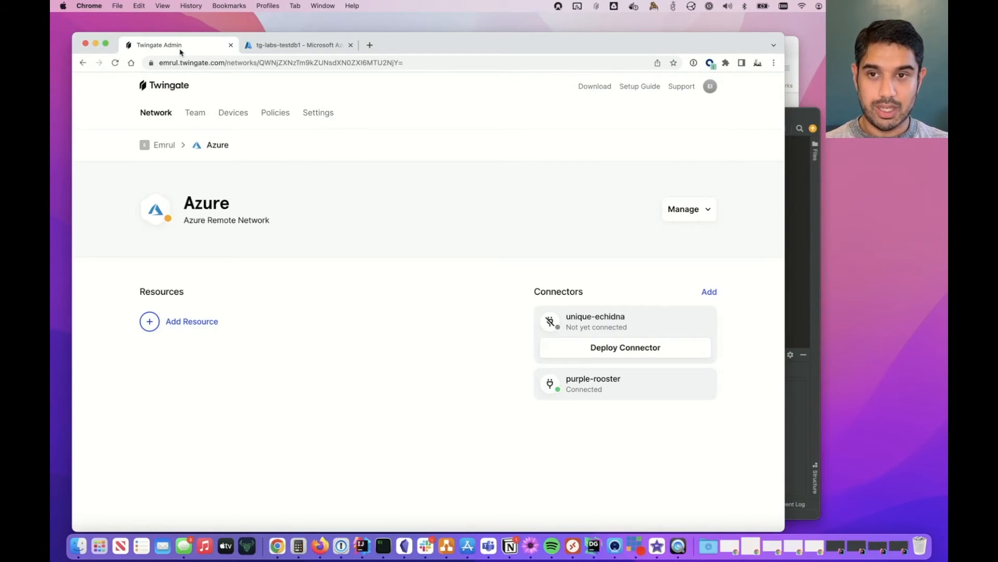
pyautogui.moveTo(217, 145)
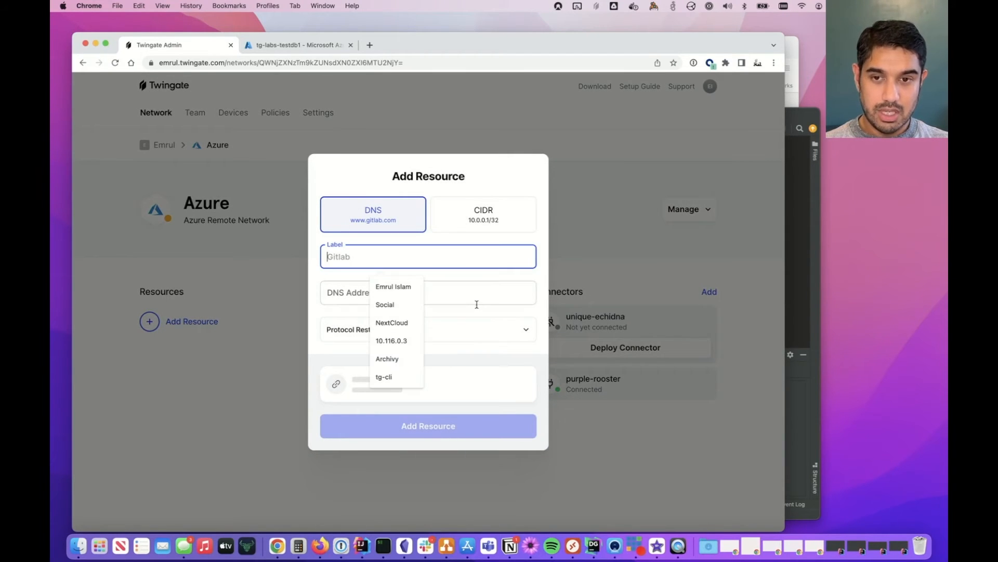
# Create a Test Database resource at tg-labs-testdb1.database.windows.net in the Azure network
pyautogui.write('Test Data')
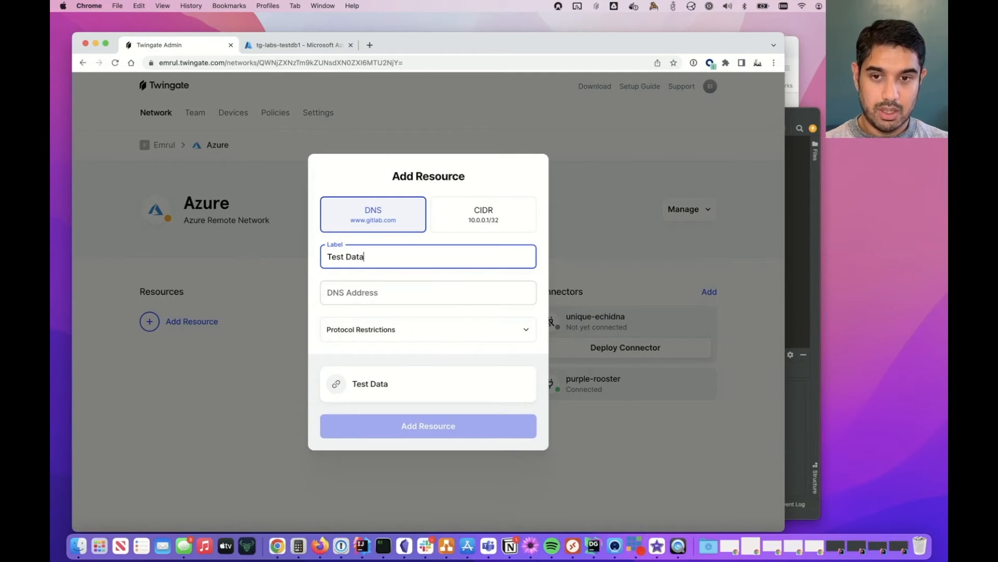
pyautogui.write('tg-labs-testdb1.database.windows.net')
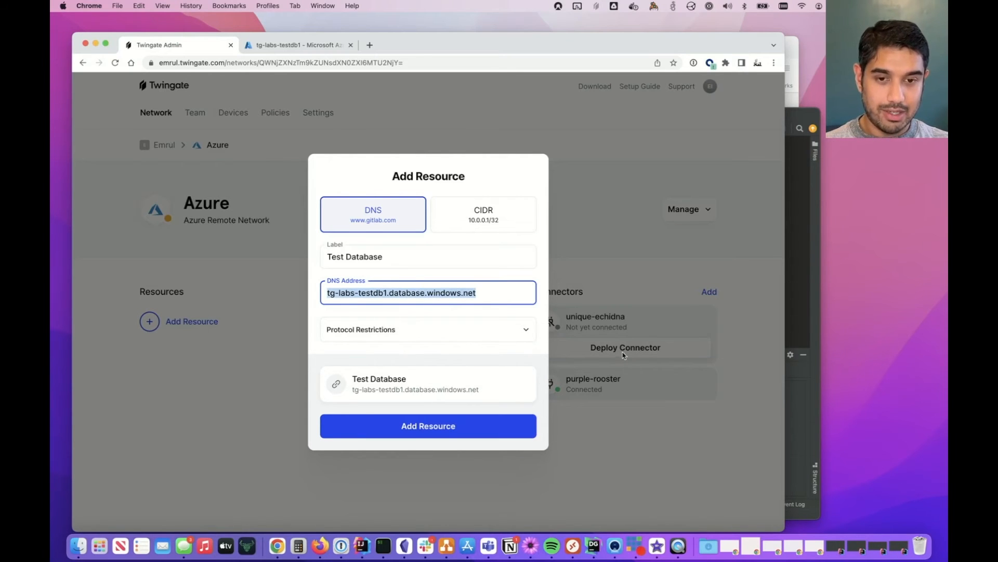
pyautogui.moveTo(598, 379)
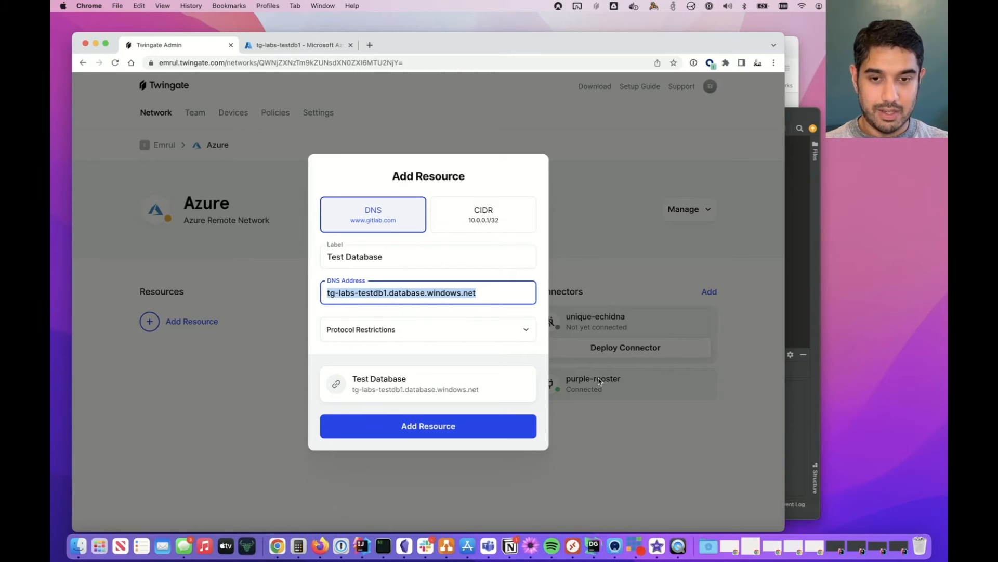
pyautogui.click(428, 426)
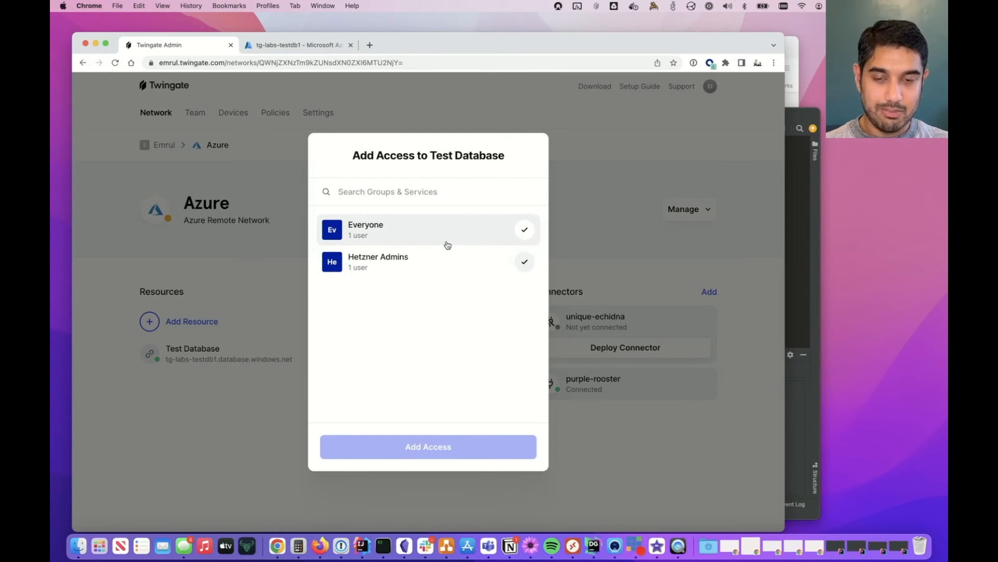
pyautogui.moveTo(448, 245)
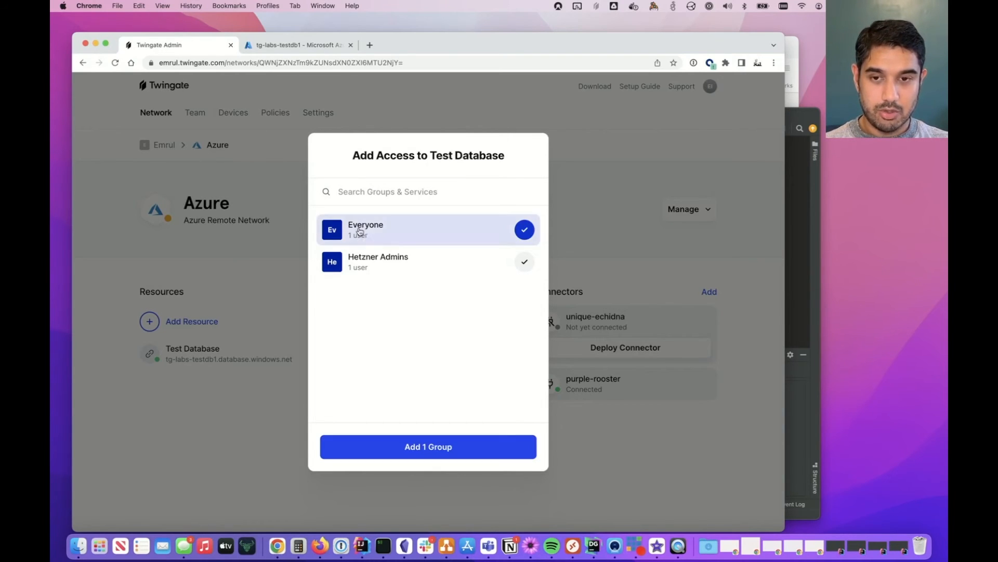
# Add the Everyone group to Test Database's access list
pyautogui.click(428, 446)
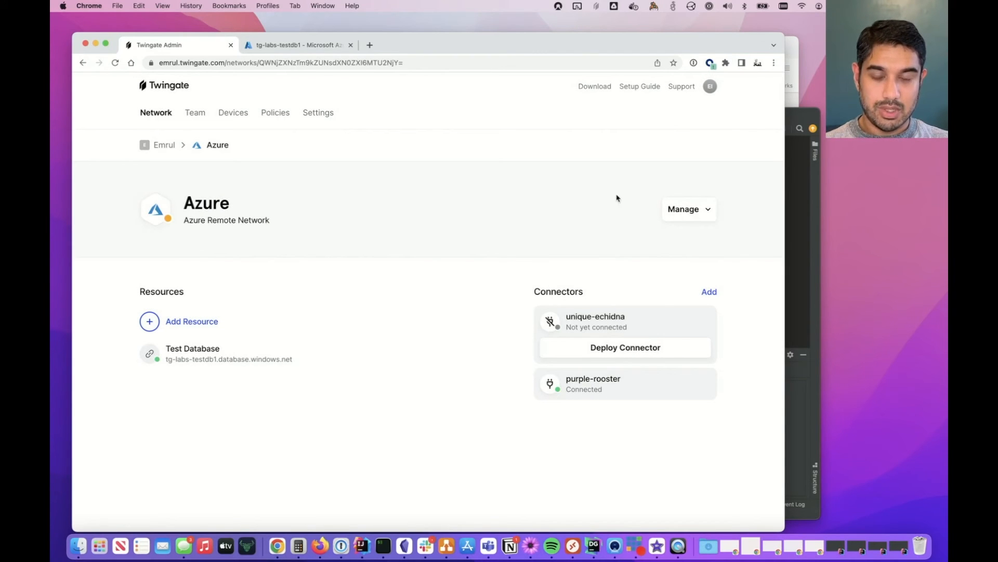
# Log the Twingate client in with a Google account, exposing Test Database among three resources
pyautogui.click(597, 6)
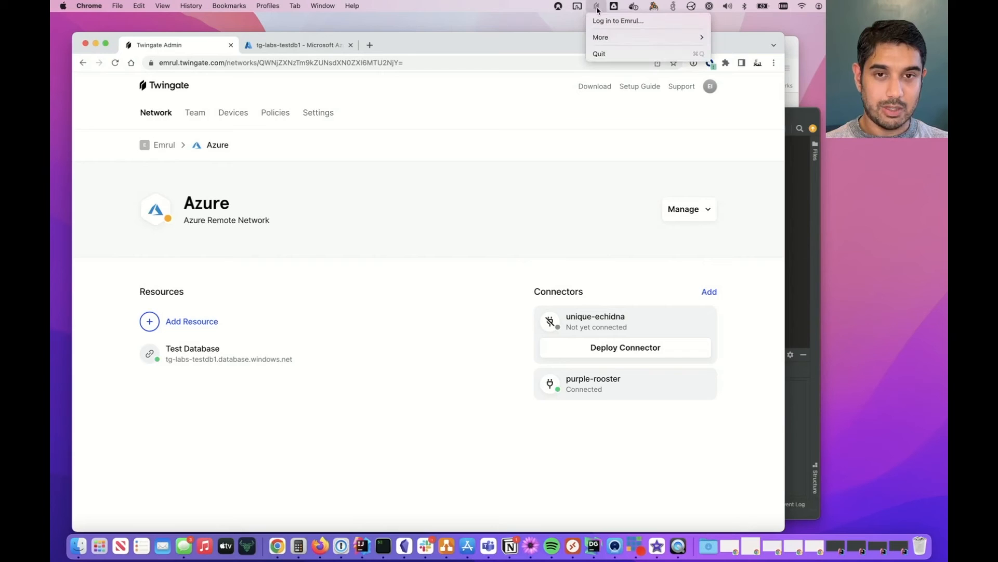
pyautogui.moveTo(627, 20)
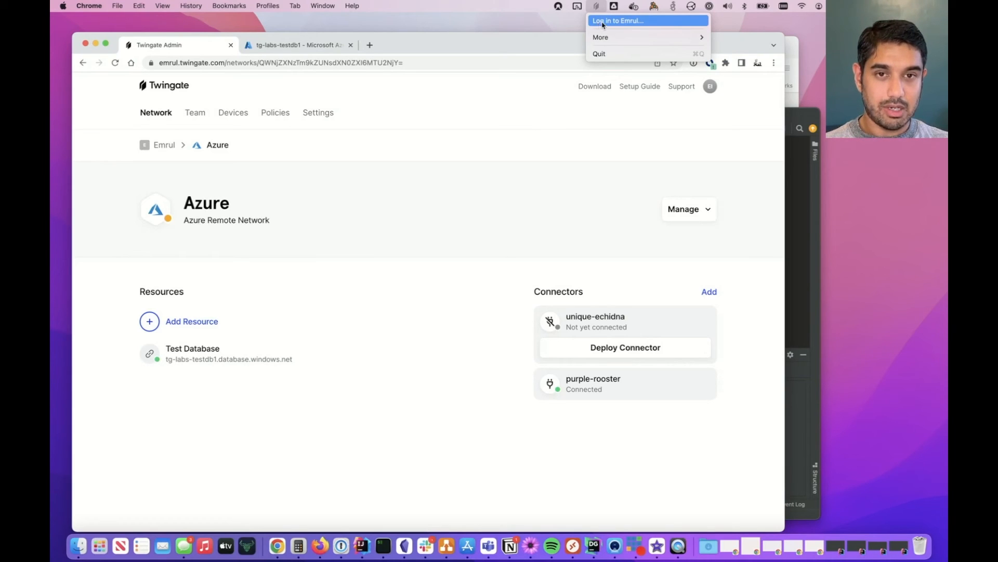
pyautogui.click(621, 20)
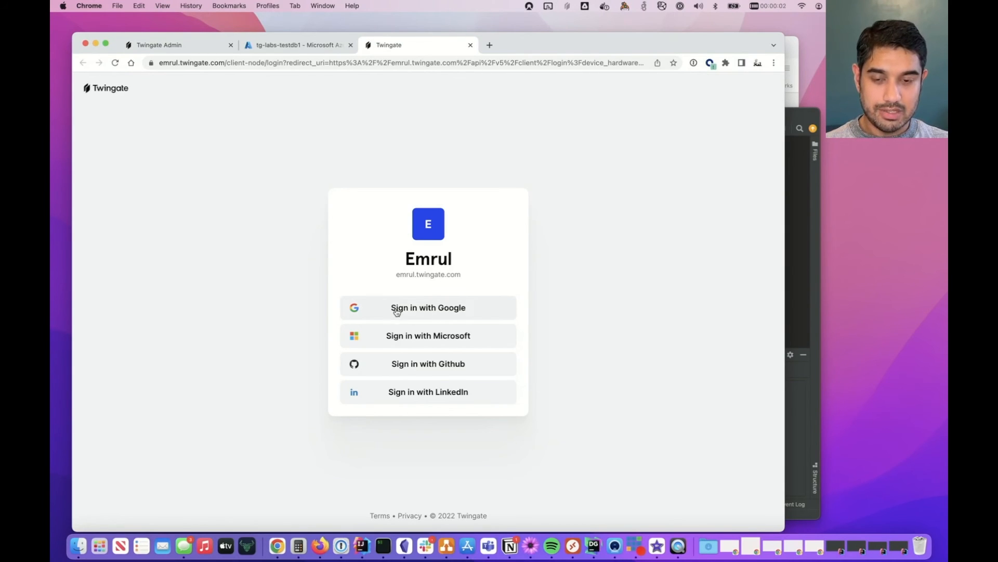
pyautogui.click(428, 308)
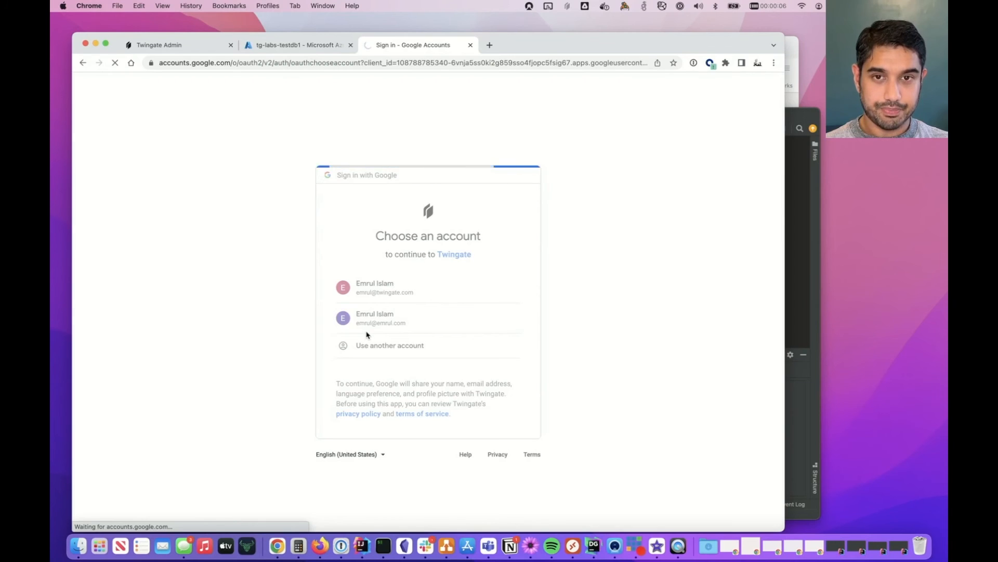
pyautogui.click(385, 287)
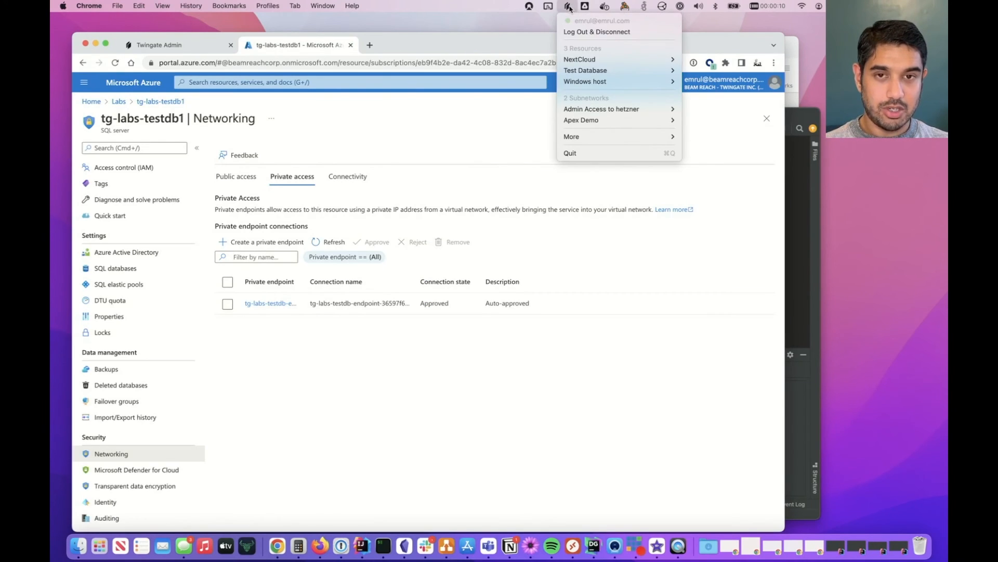
pyautogui.moveTo(579, 60)
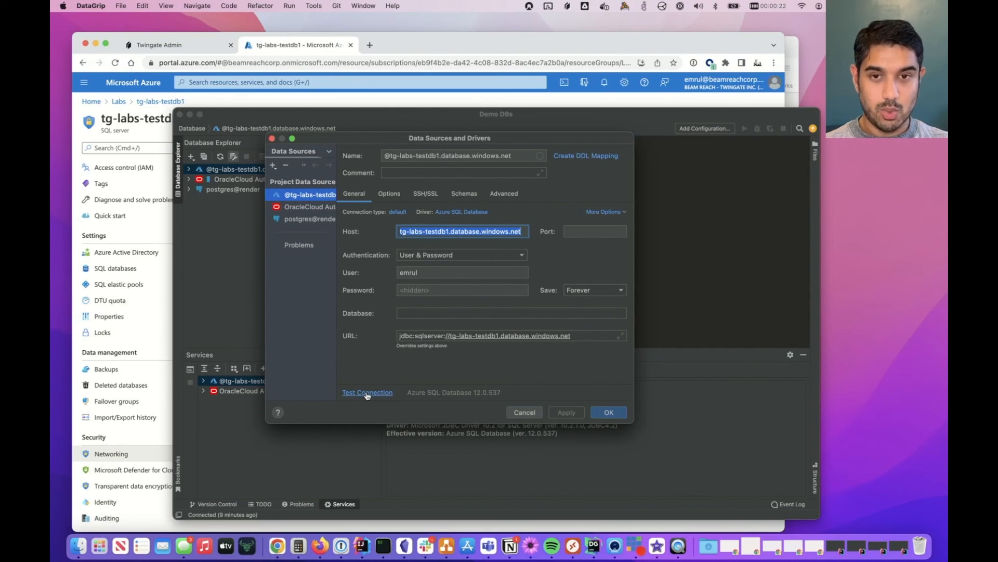
# Pass the tg-labs-testdb1 connection test and expand master to show the dbo schema
pyautogui.click(368, 392)
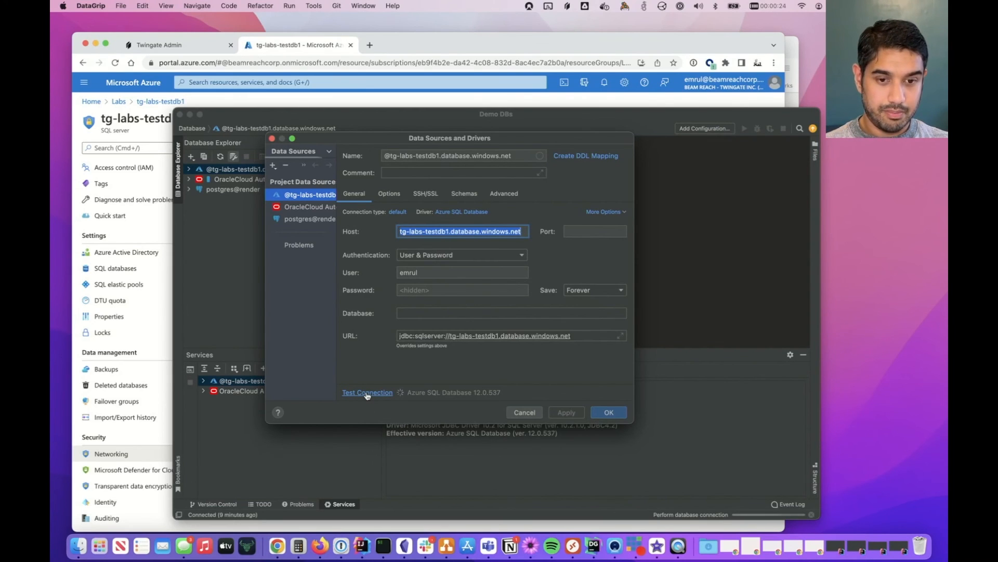
pyautogui.click(368, 392)
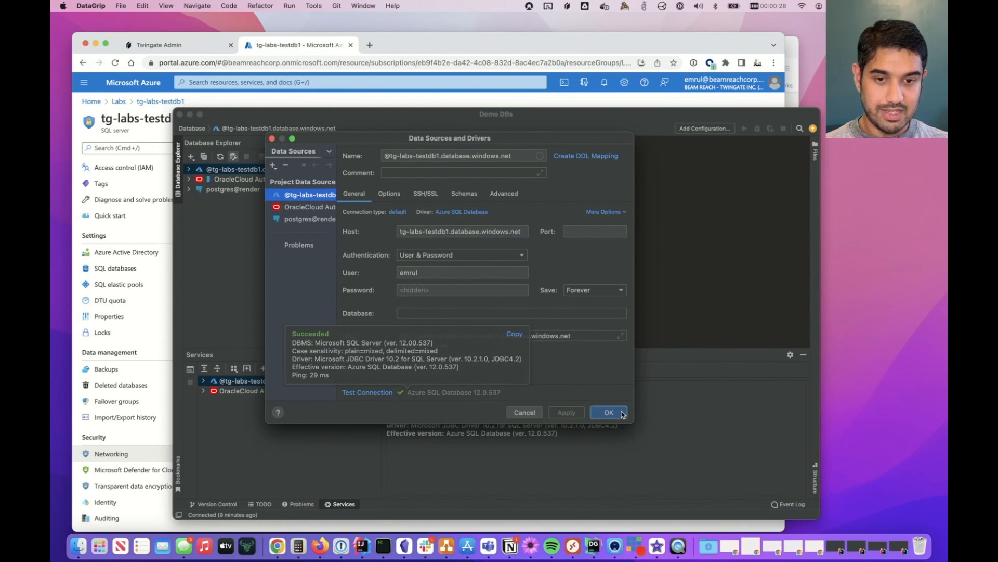
pyautogui.click(607, 412)
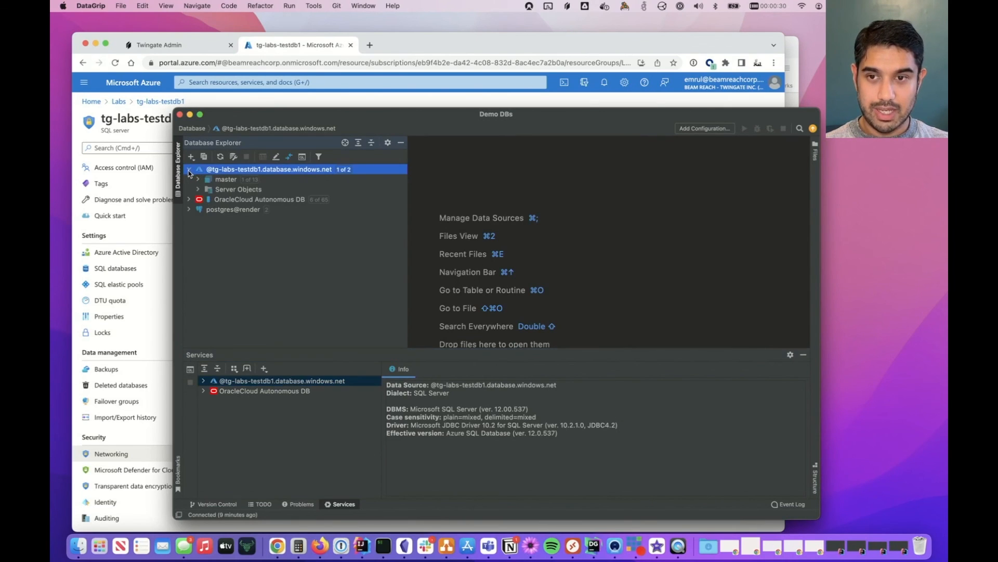
pyautogui.click(198, 178)
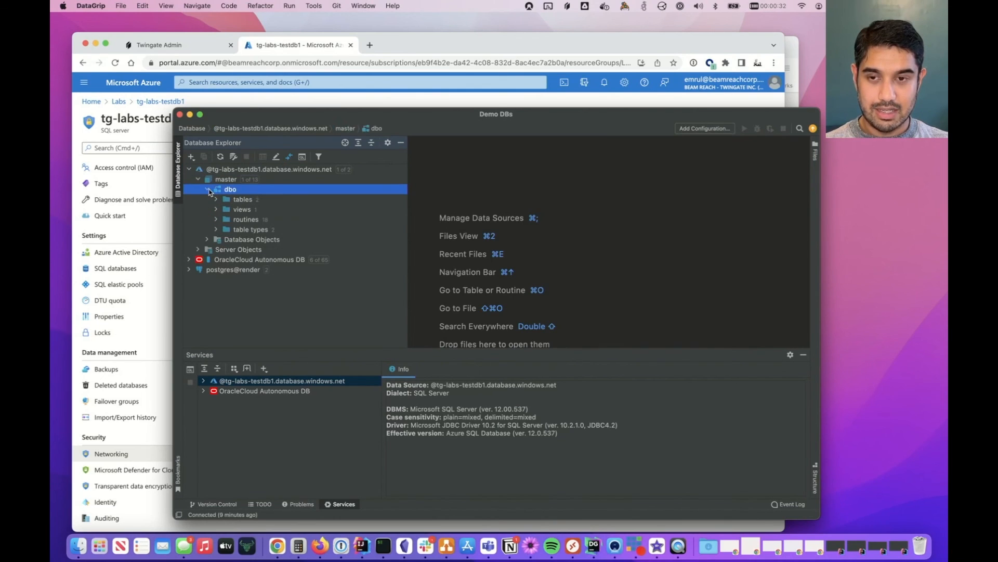